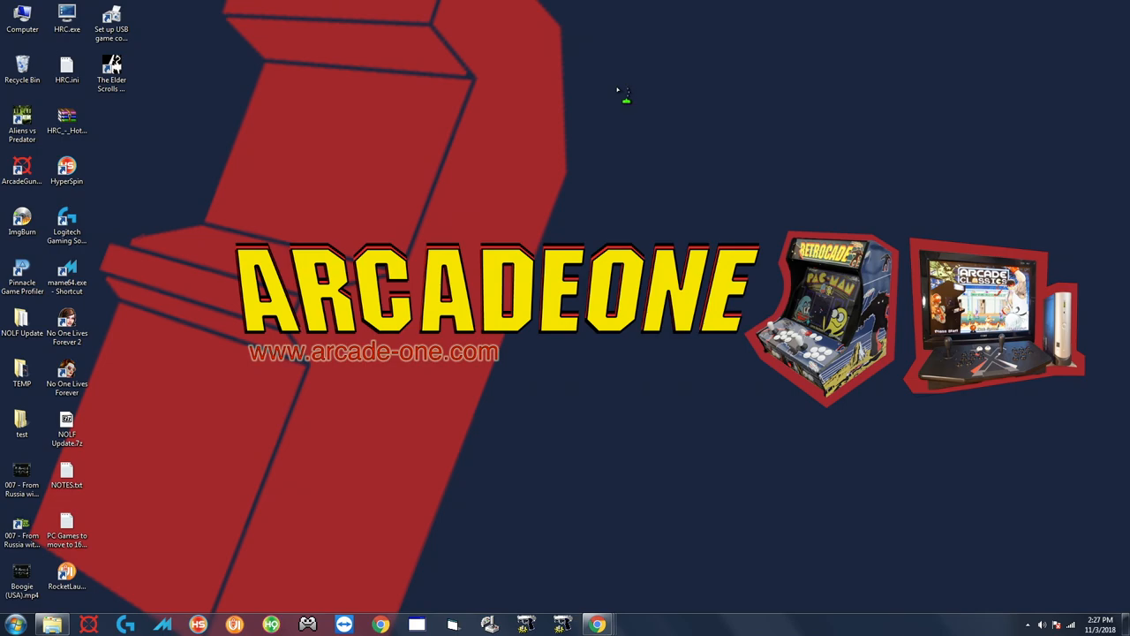
{"action": "mouse_move", "coordinate": [386, 607]}
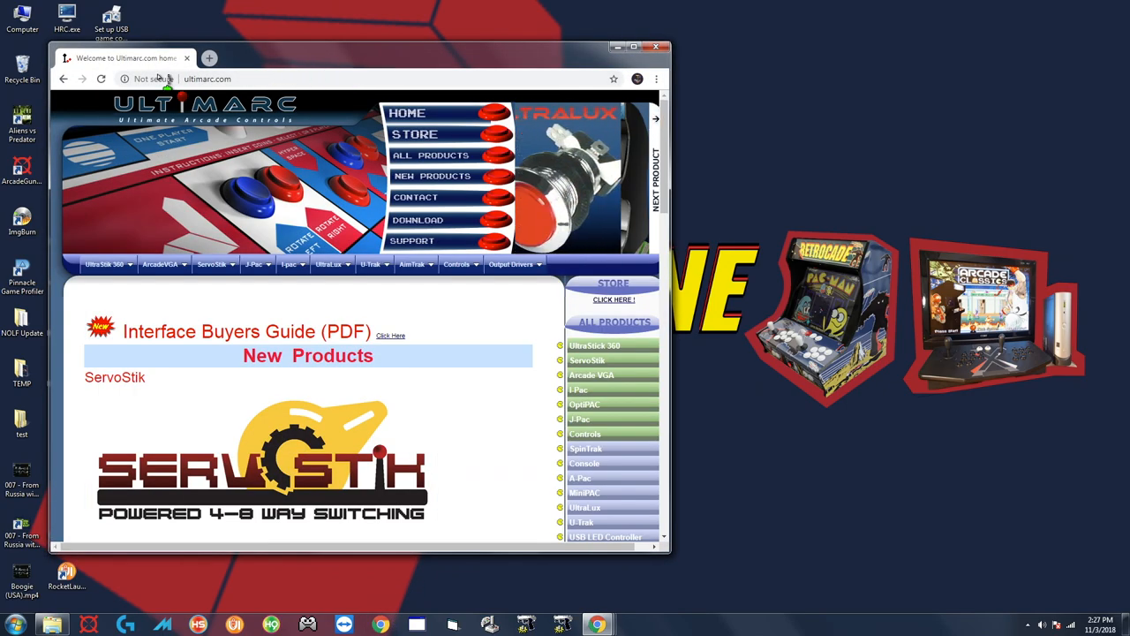
Open the Ultimarc AimTrak product page and scroll to its configuration download links
{"action": "left_click", "coordinate": [413, 264]}
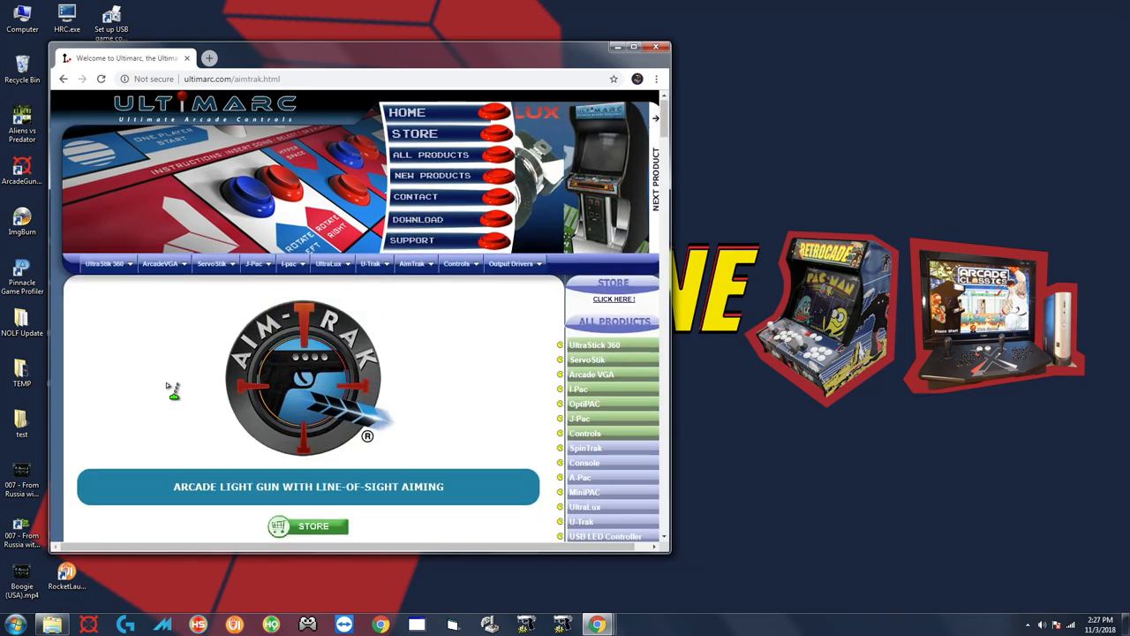
{"action": "scroll", "scroll_direction": "down", "scroll_amount": 3}
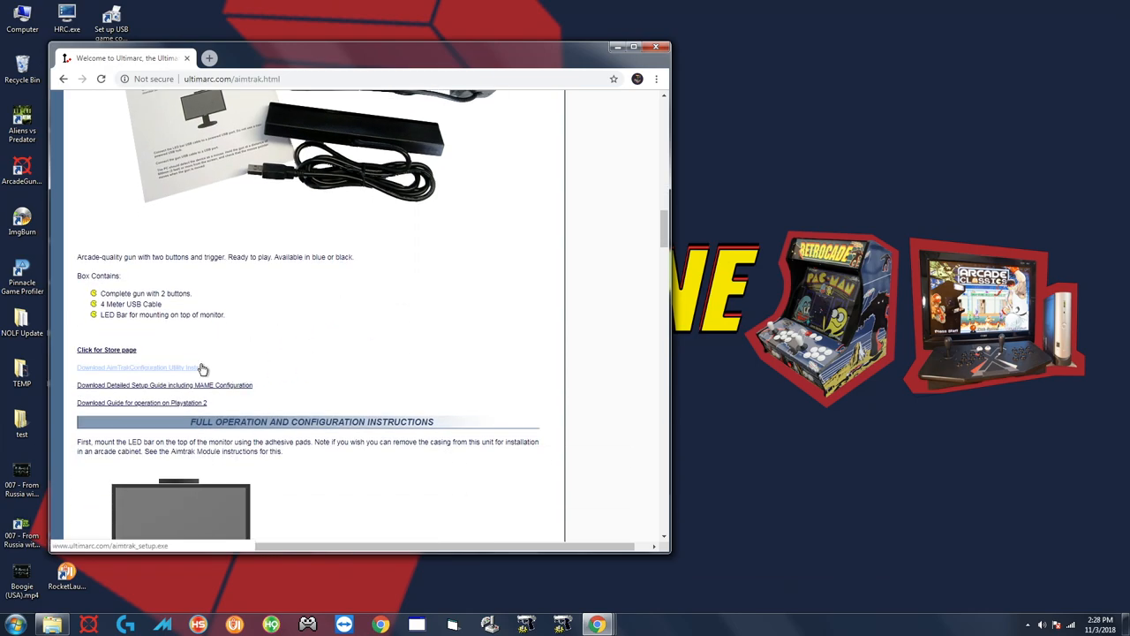
Download the AimTrak Configuration Utility installer and reveal it in the Downloads folder
{"action": "left_click", "coordinate": [141, 368]}
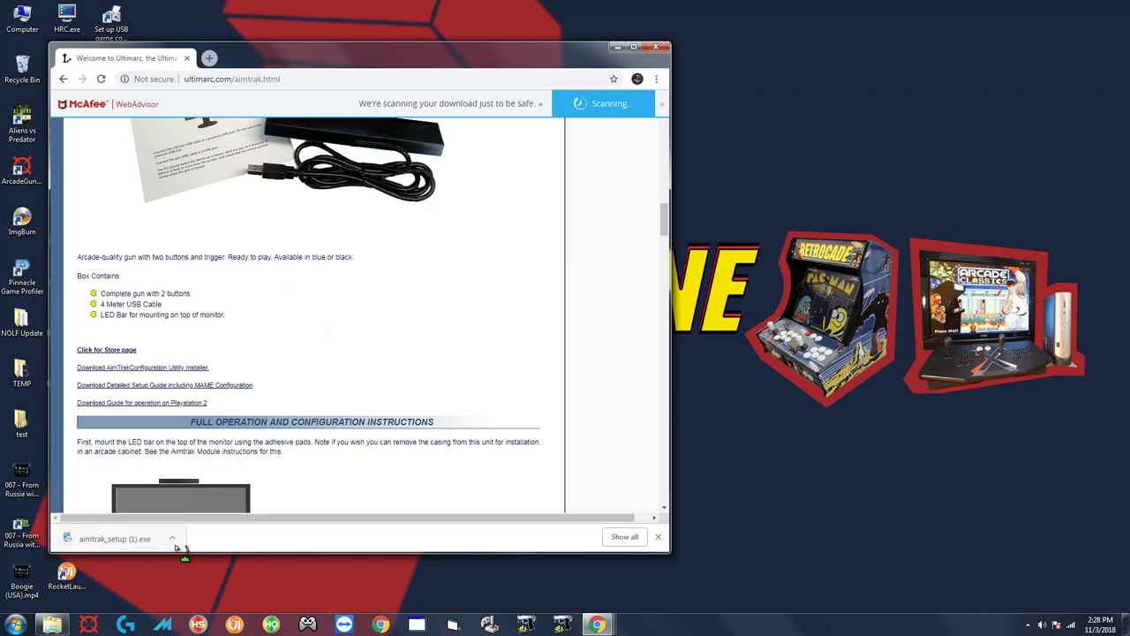
{"action": "left_click", "coordinate": [172, 539]}
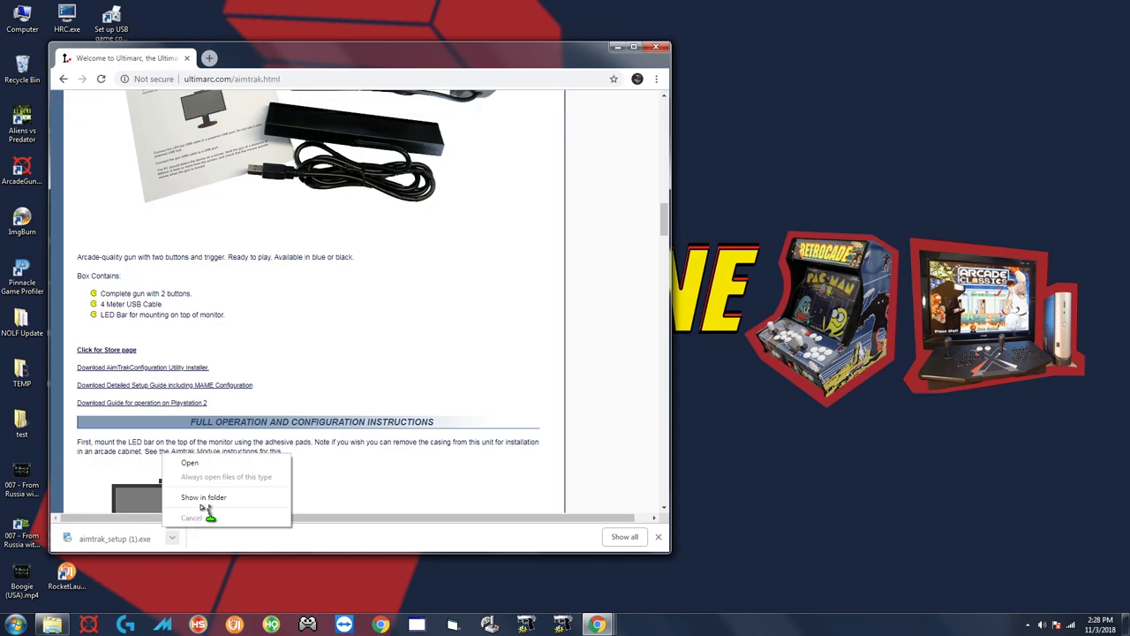
{"action": "left_click", "coordinate": [204, 497]}
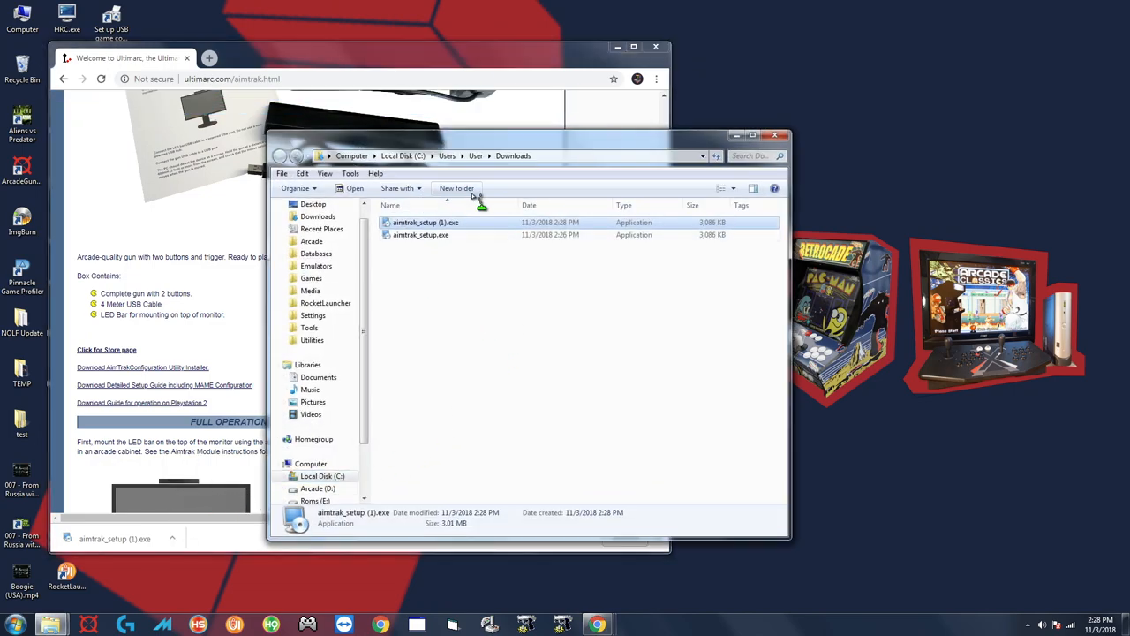
{"action": "mouse_move", "coordinate": [504, 143]}
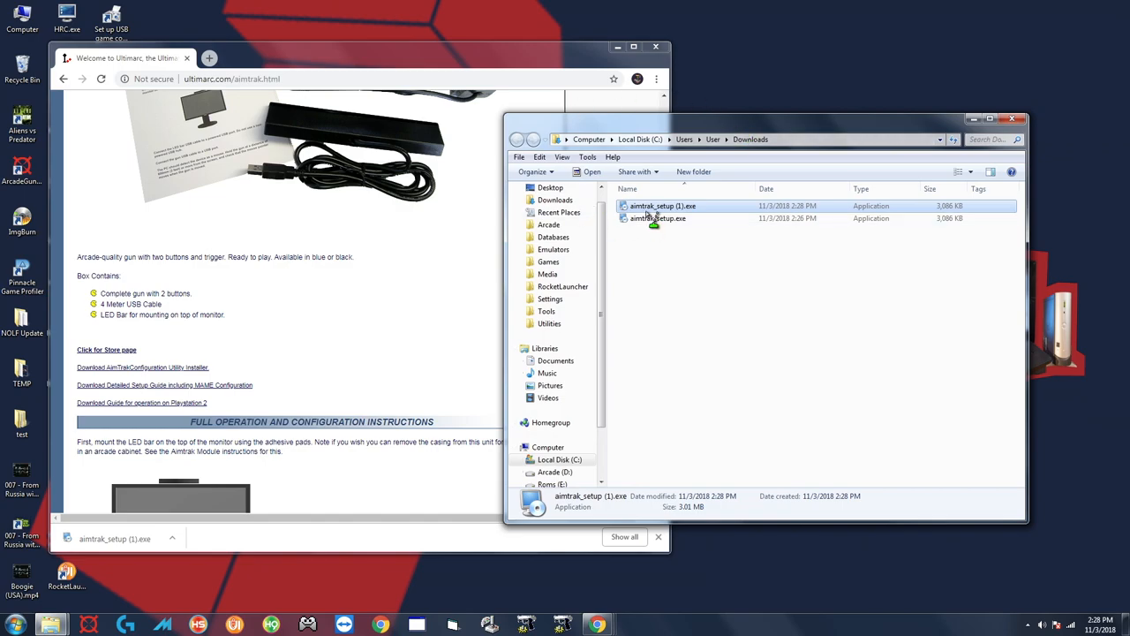
Run aimtrak_setup (1).exe and install AimTrak 2.0.0.8 into the default folder
{"action": "double_click", "coordinate": [663, 206]}
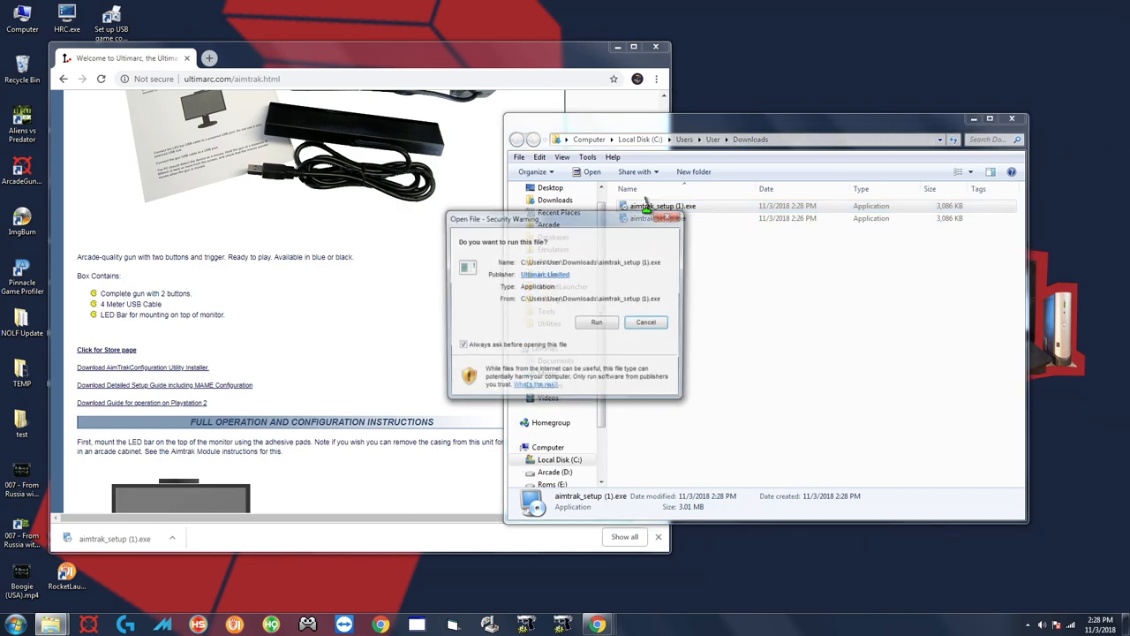
{"action": "left_click", "coordinate": [596, 321]}
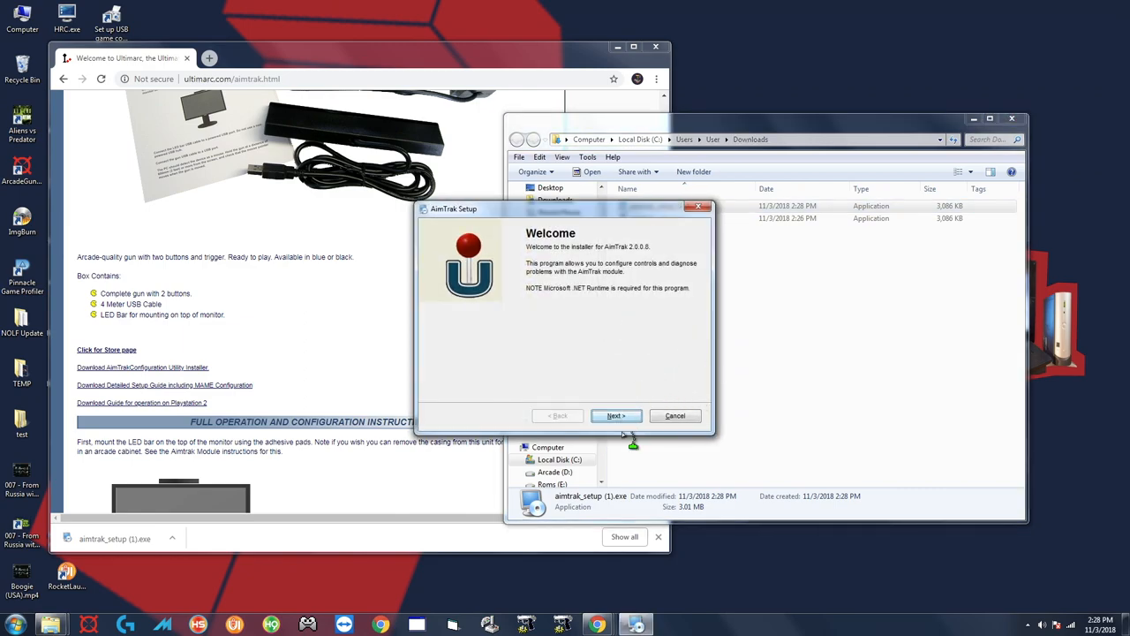
{"action": "left_click", "coordinate": [616, 416]}
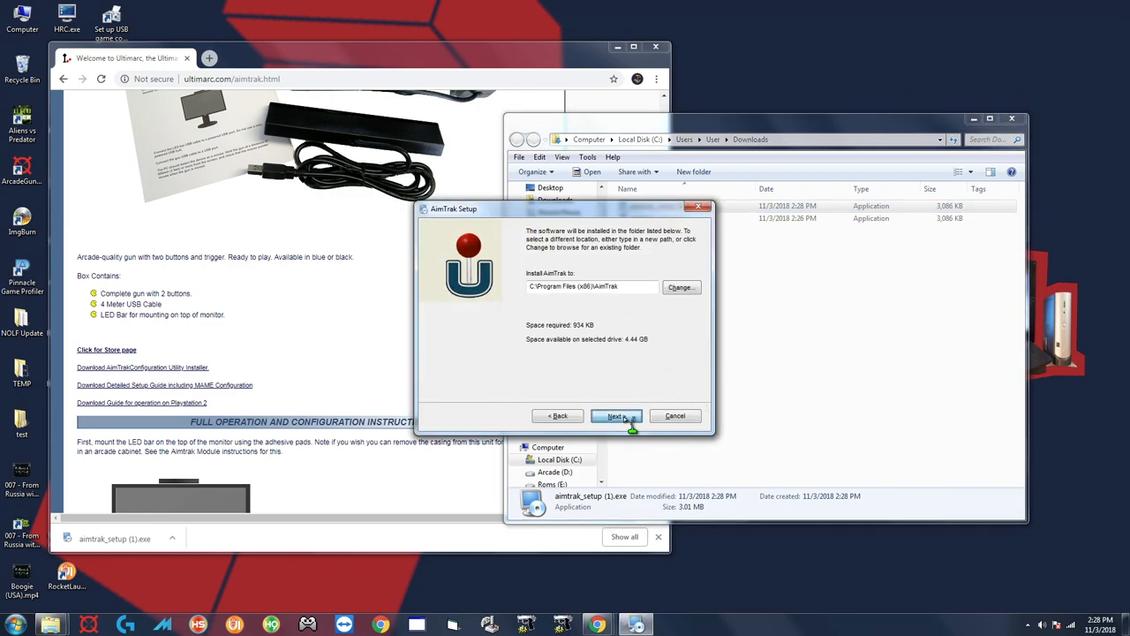
{"action": "left_click", "coordinate": [615, 416]}
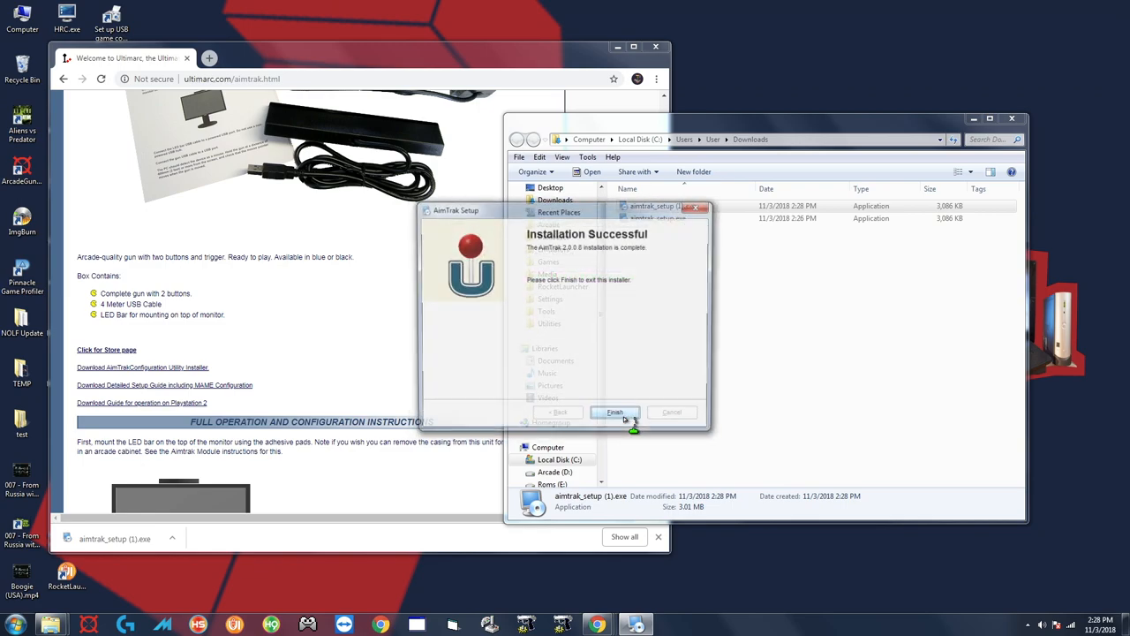
{"action": "left_click", "coordinate": [614, 411]}
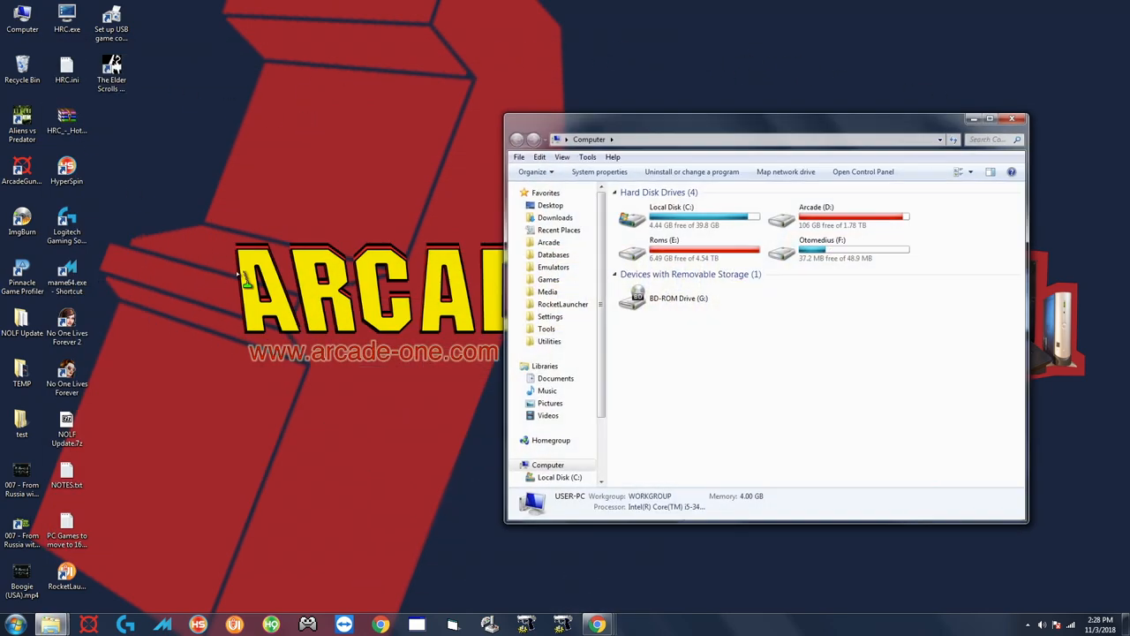
Browse to C:\Program Files (x86)\AimTrak and select AimTrak.exe
{"action": "double_click", "coordinate": [671, 219]}
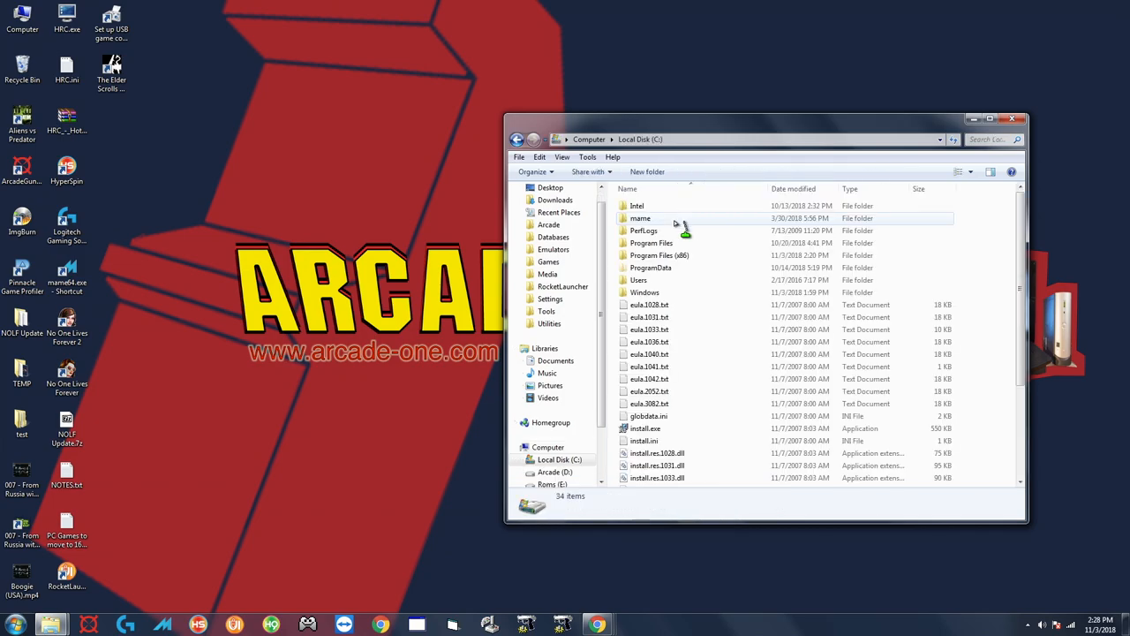
{"action": "left_click", "coordinate": [658, 255]}
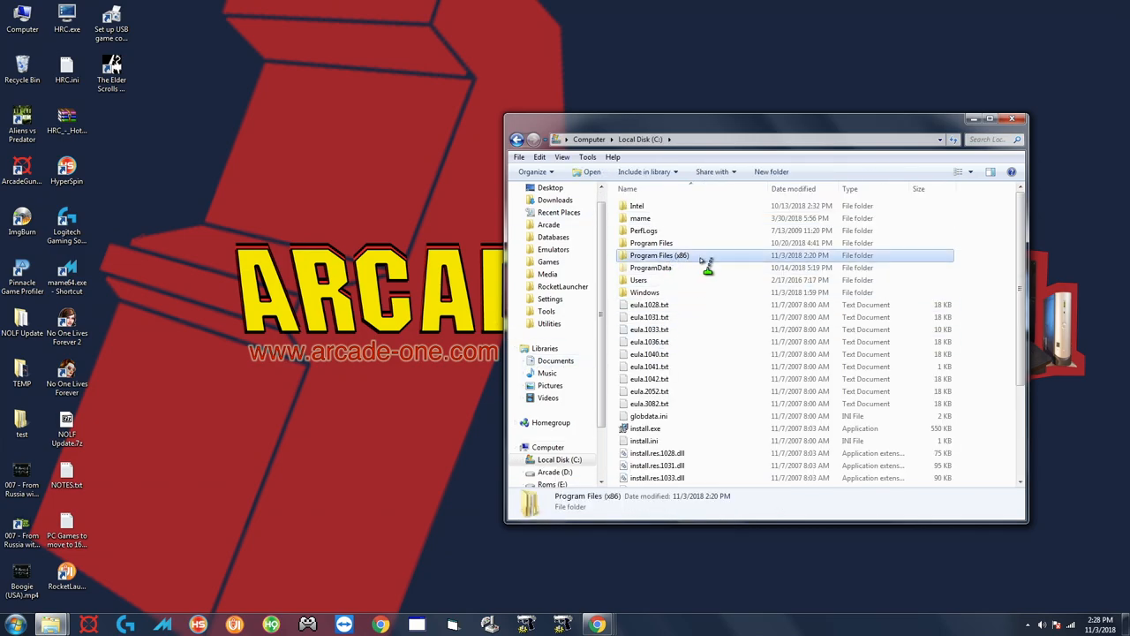
{"action": "double_click", "coordinate": [659, 255]}
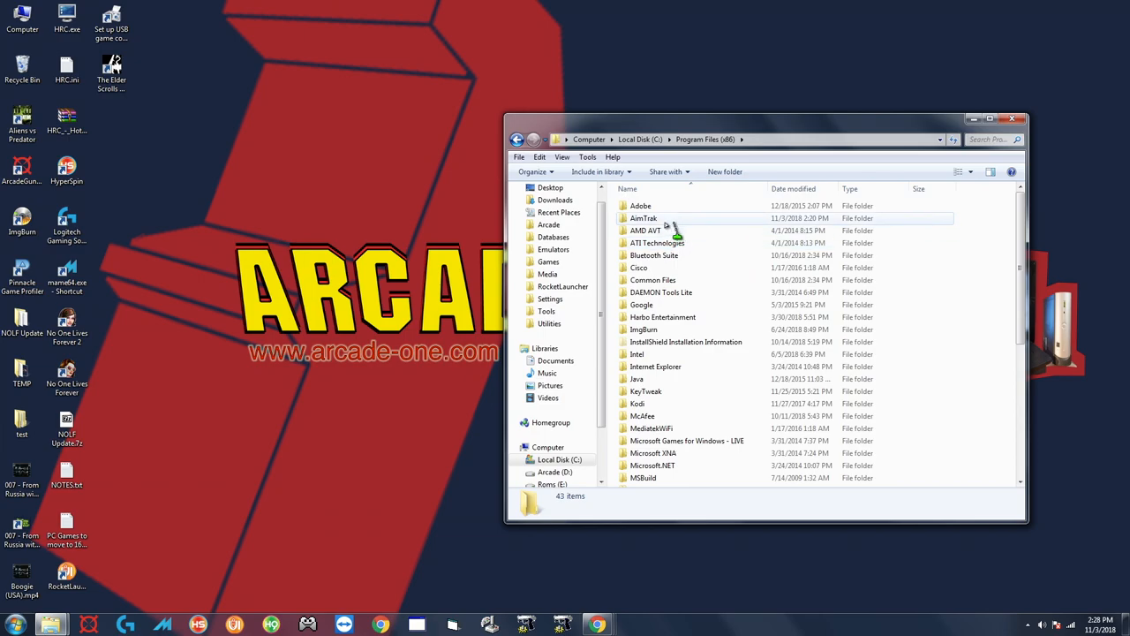
{"action": "left_click", "coordinate": [643, 218]}
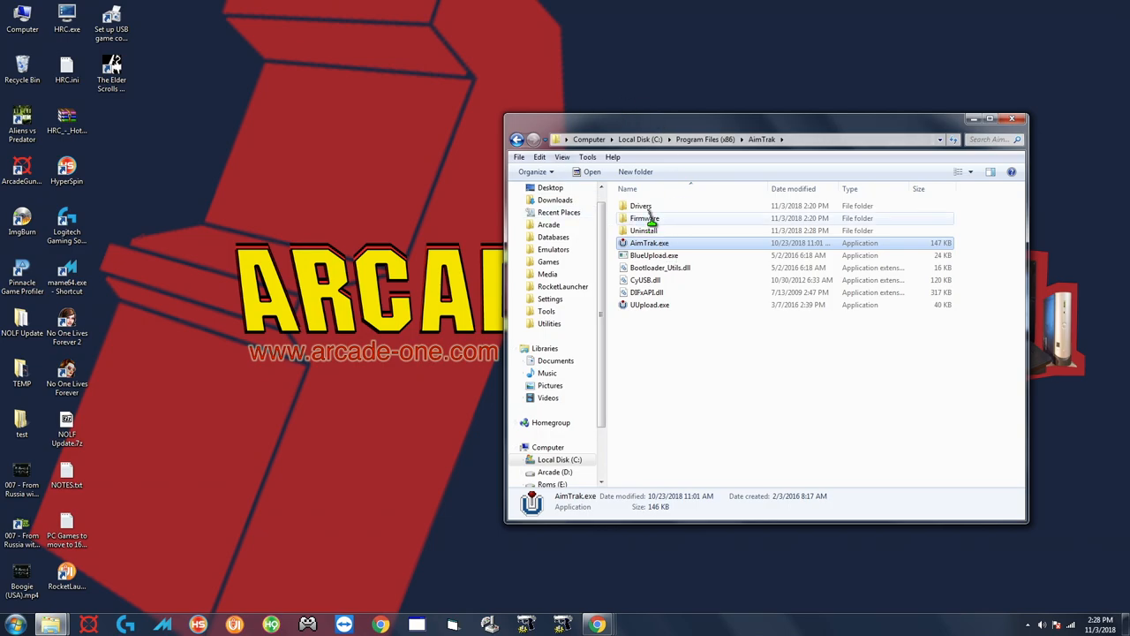
{"action": "double_click", "coordinate": [645, 218]}
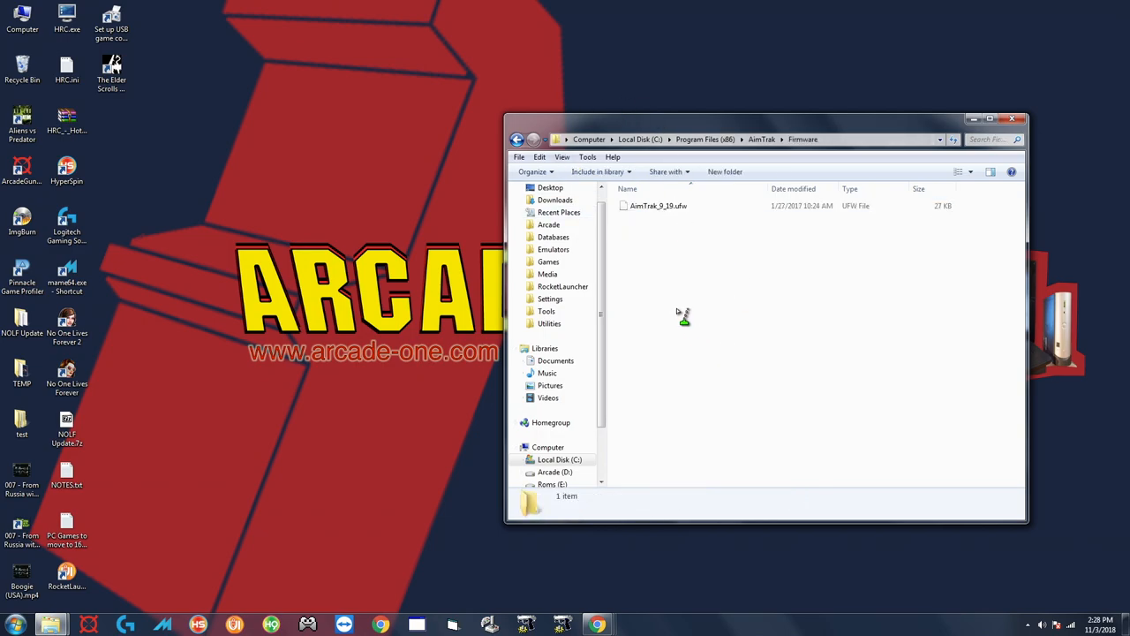
{"action": "left_click", "coordinate": [658, 205]}
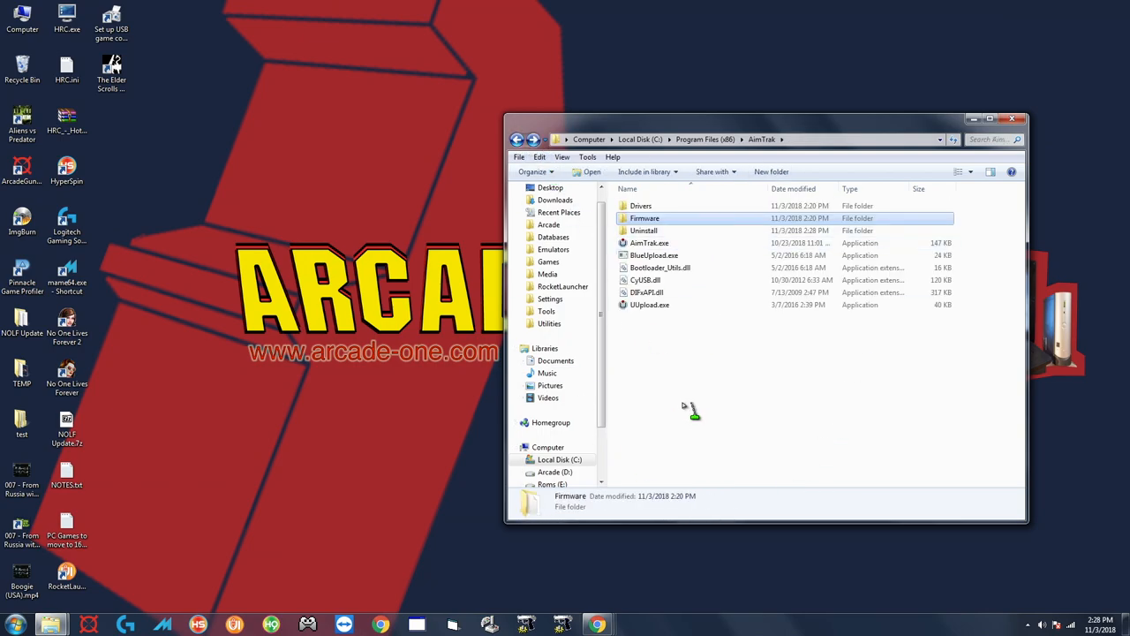
{"action": "mouse_move", "coordinate": [704, 409]}
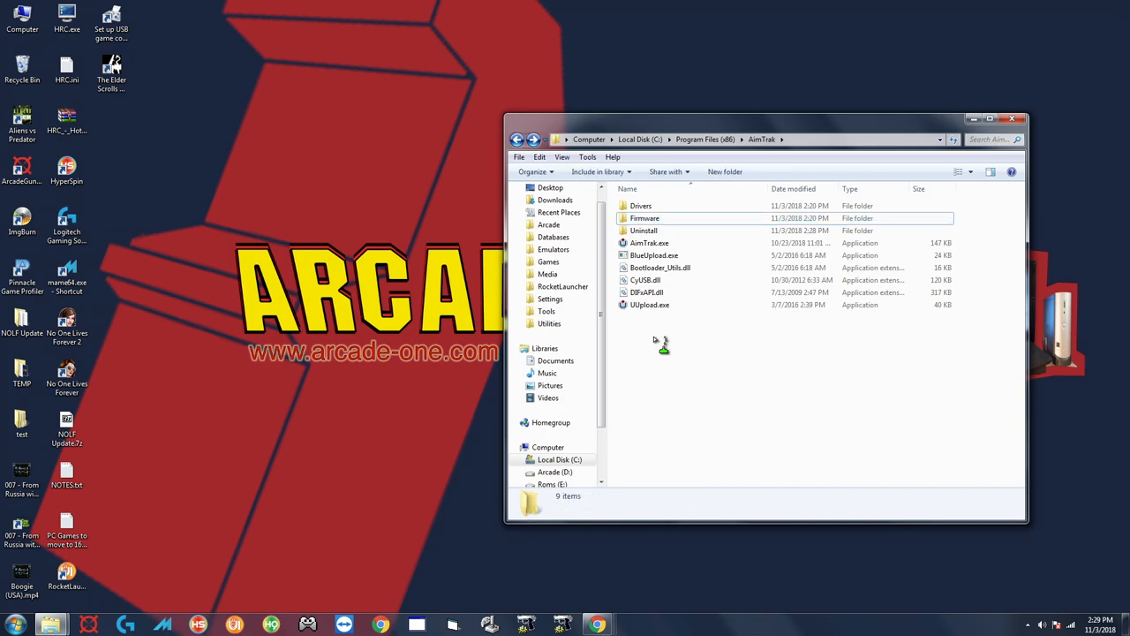
{"action": "left_click", "coordinate": [650, 243]}
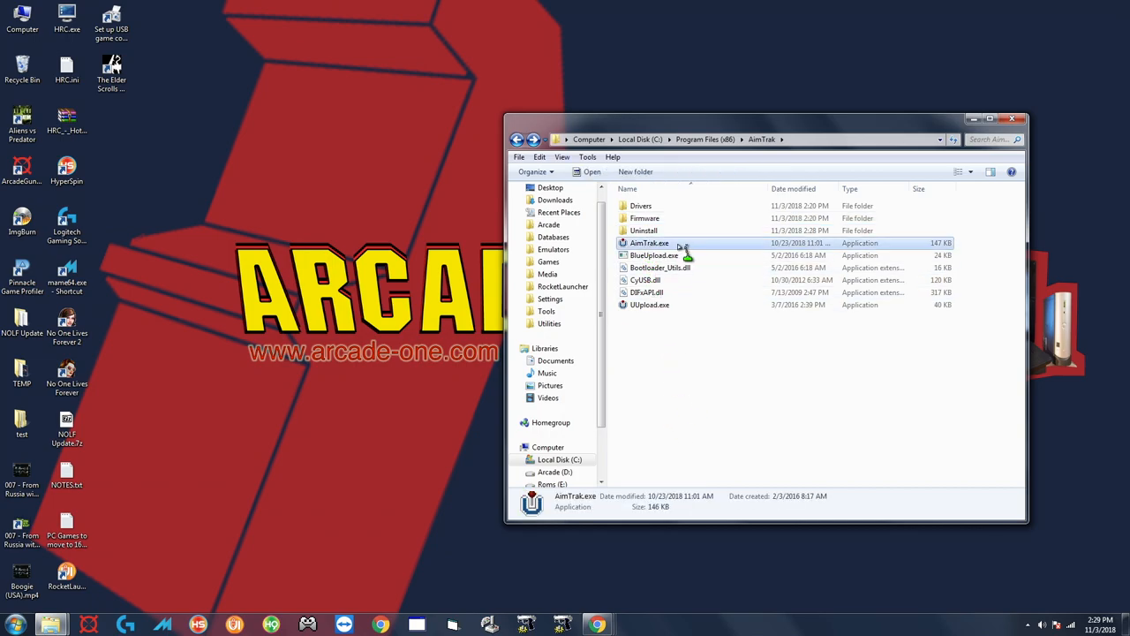
Run AimTrak.exe as administrator and dismiss the OldFirmware warning for firmware 9.15
{"action": "right_click", "coordinate": [649, 242]}
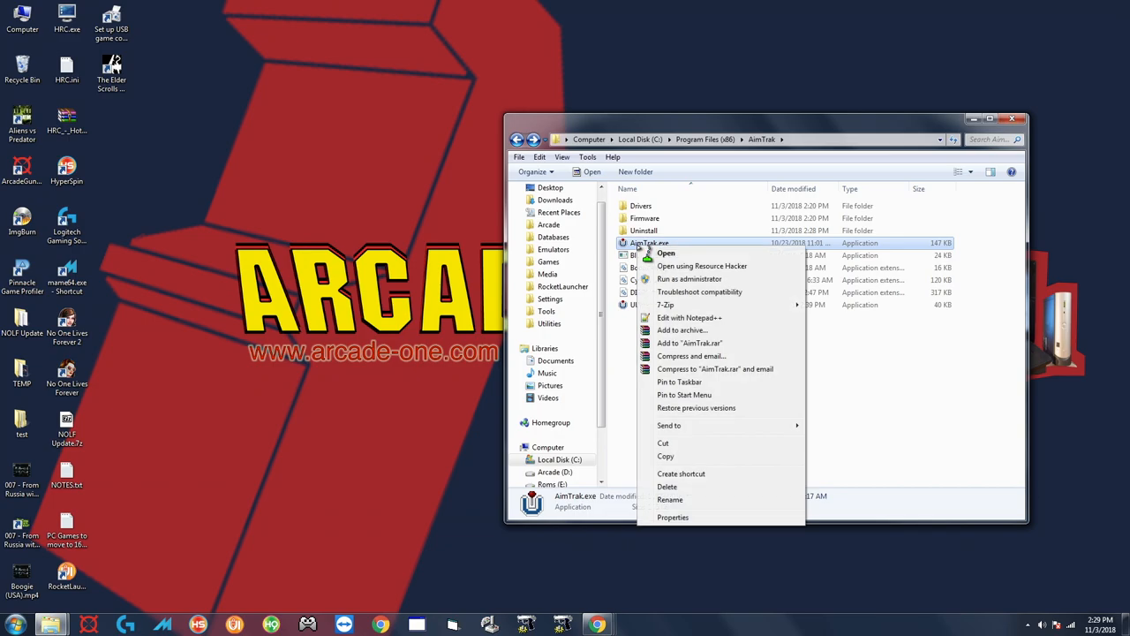
{"action": "mouse_move", "coordinate": [689, 279]}
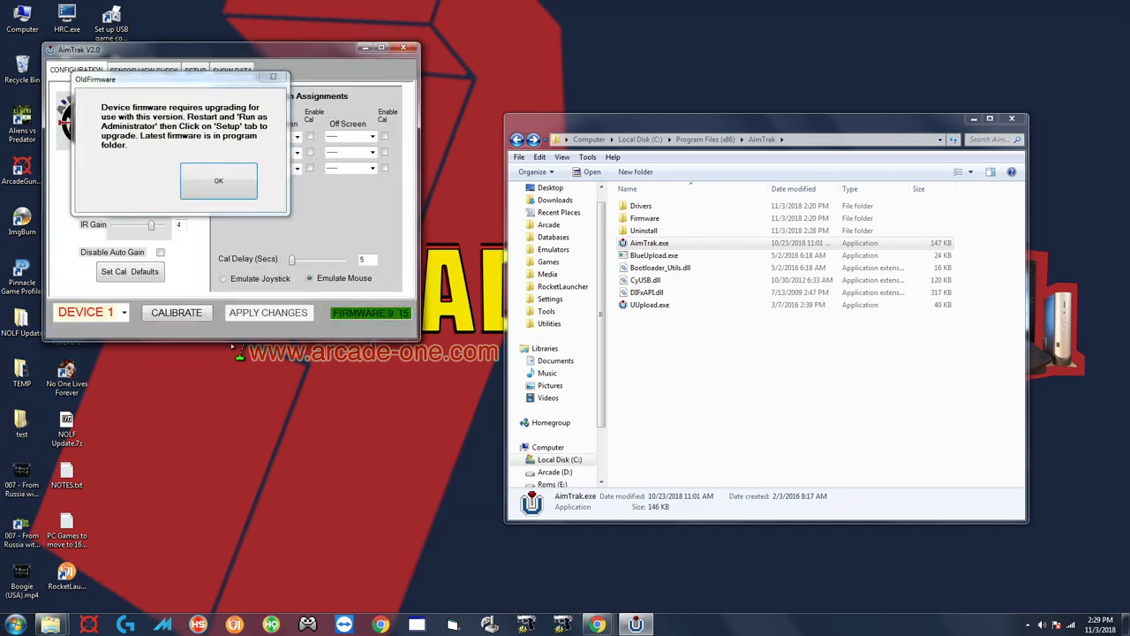
{"action": "left_click_drag", "start_coordinate": [95, 80], "coordinate": [119, 130]}
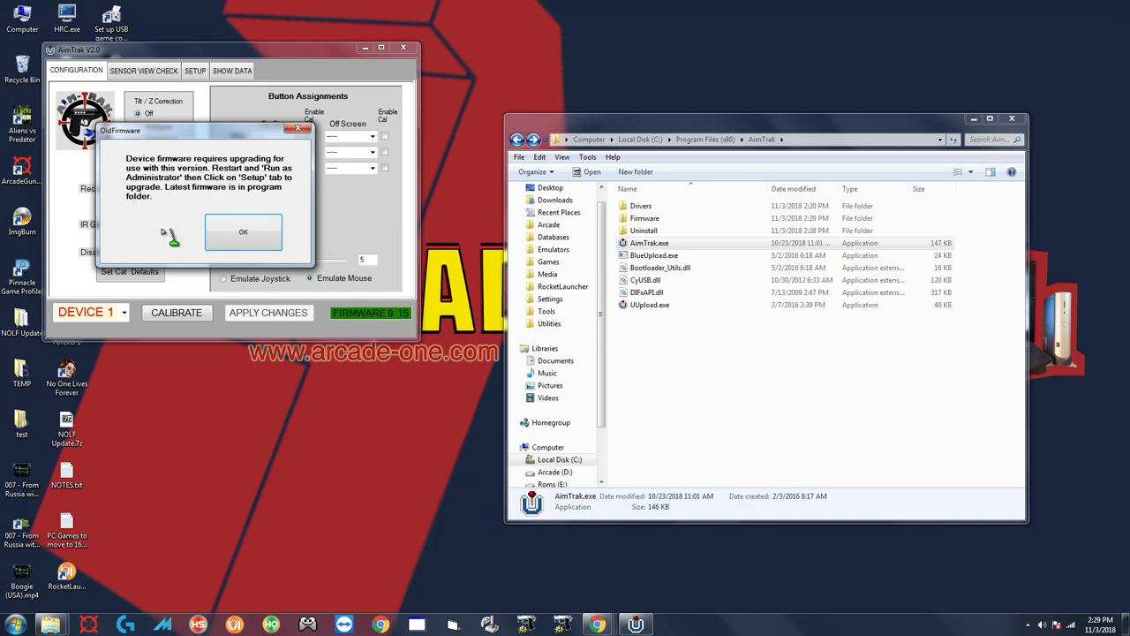
{"action": "left_click", "coordinate": [243, 231]}
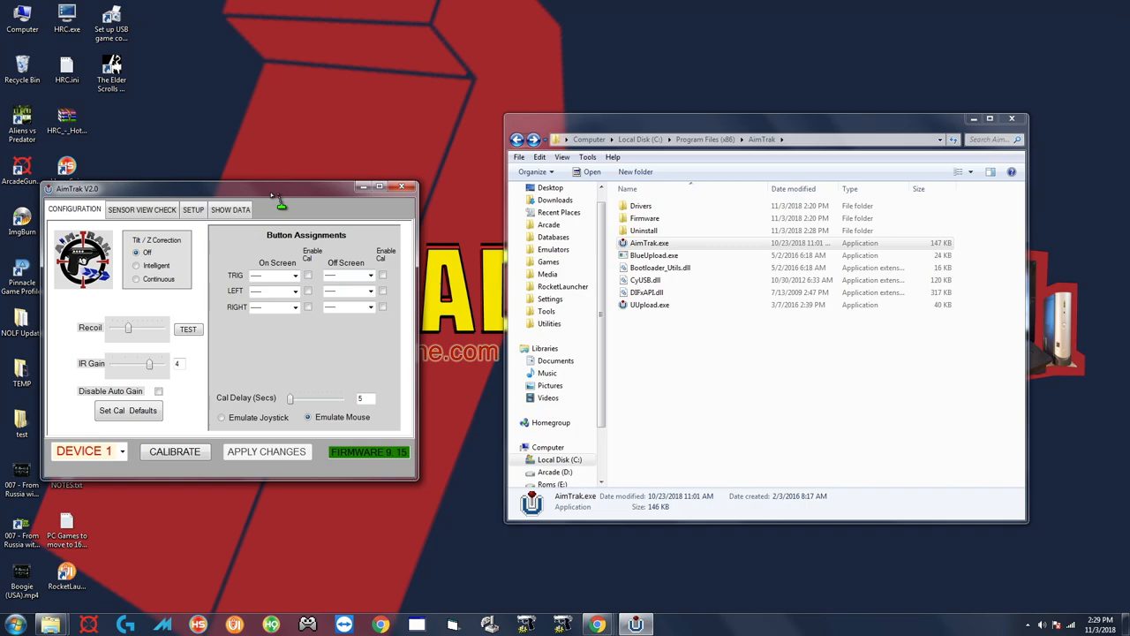
{"action": "mouse_move", "coordinate": [281, 202]}
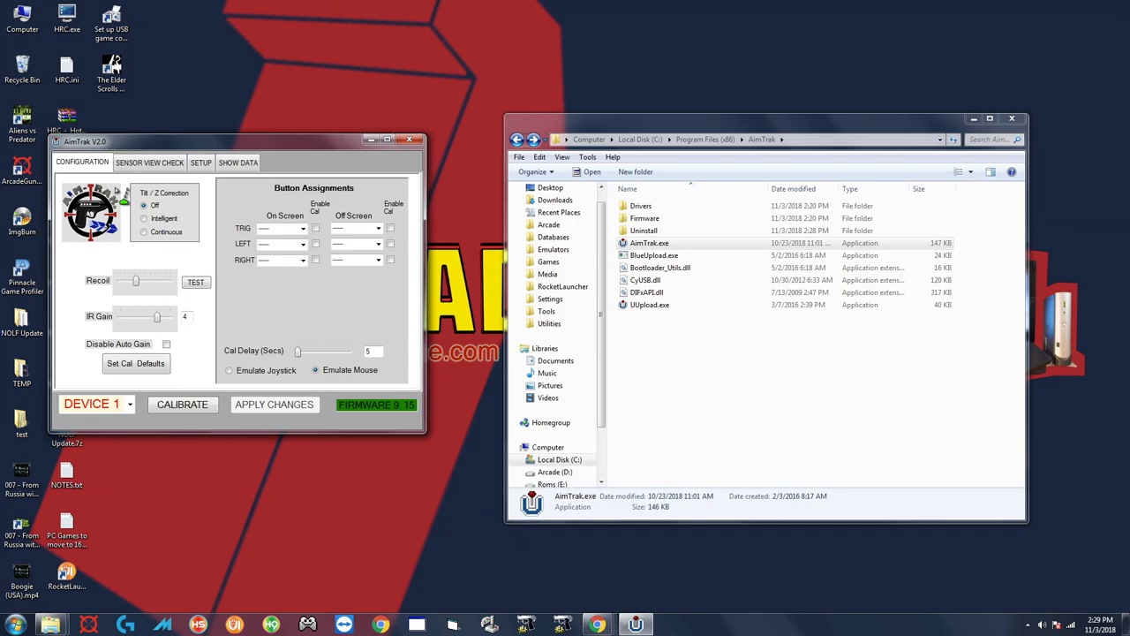
Trigger Upgrade Firmware on the Setup tab to launch the Ultimarc Firmware Upgrader
{"action": "left_click", "coordinate": [200, 163]}
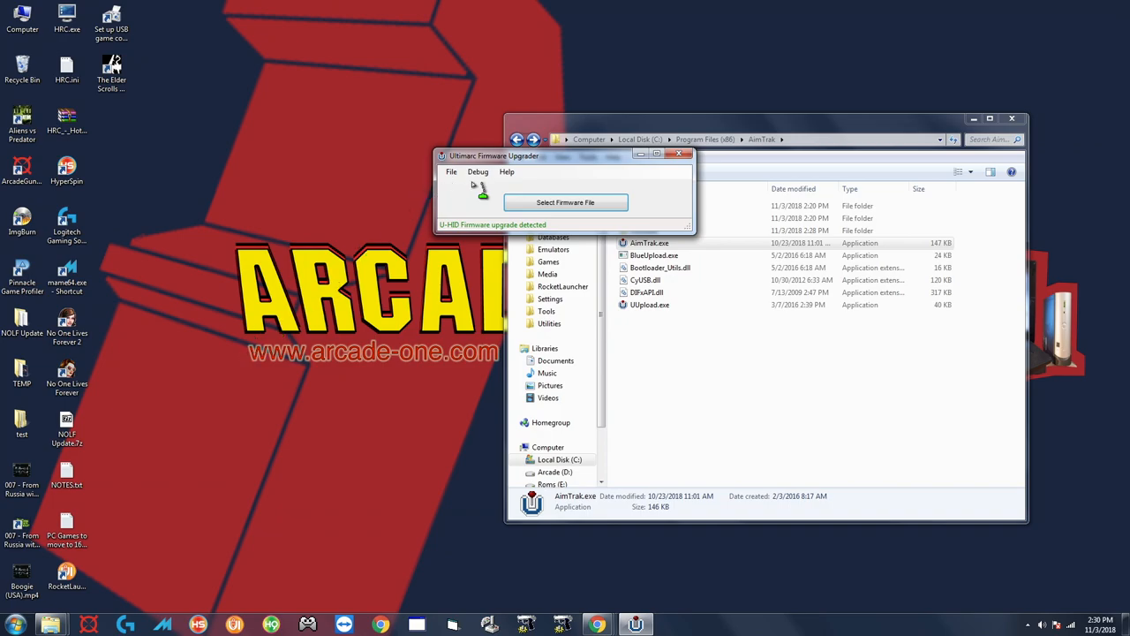
Load AimTrak_9_19.ufw from the Firmware folder and flash it onto the gun
{"action": "left_click", "coordinate": [565, 202]}
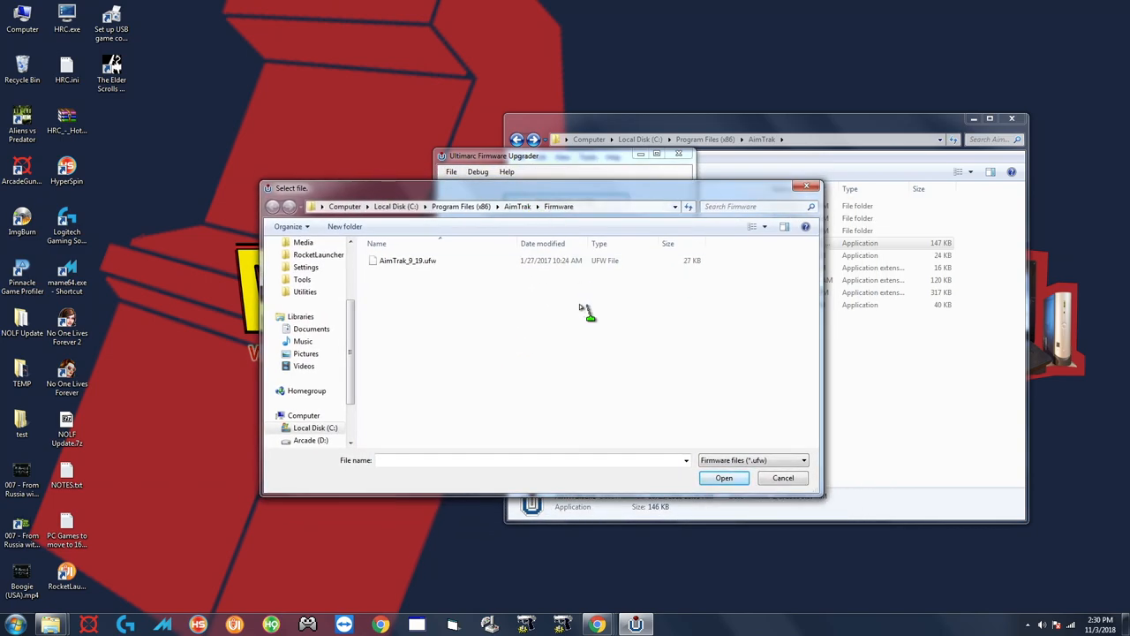
{"action": "left_click", "coordinate": [407, 260]}
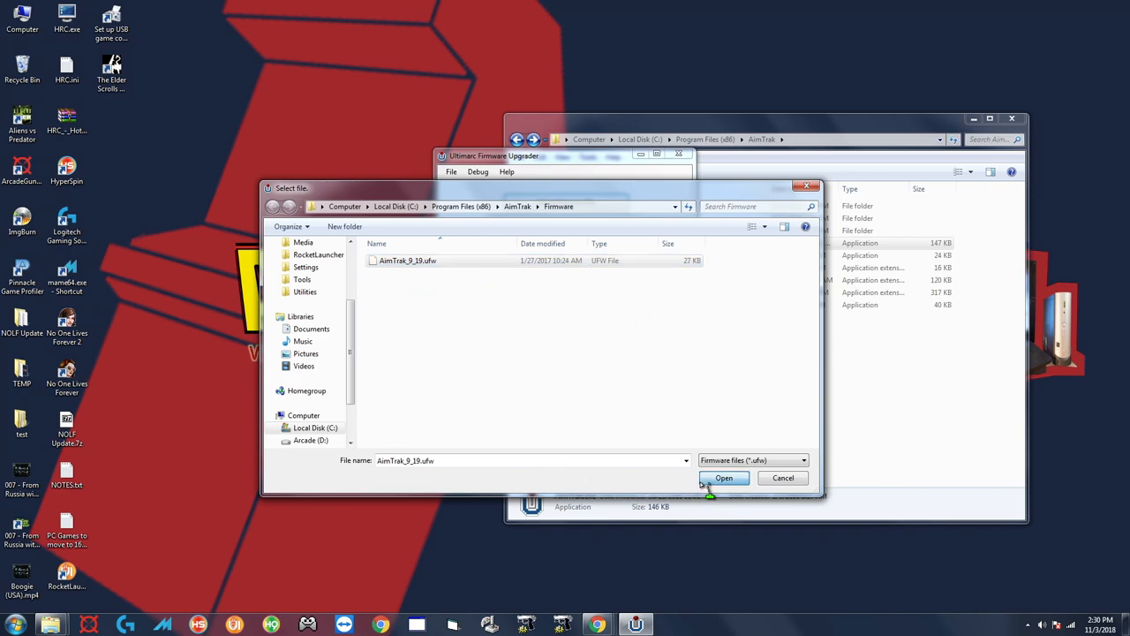
{"action": "left_click", "coordinate": [723, 478]}
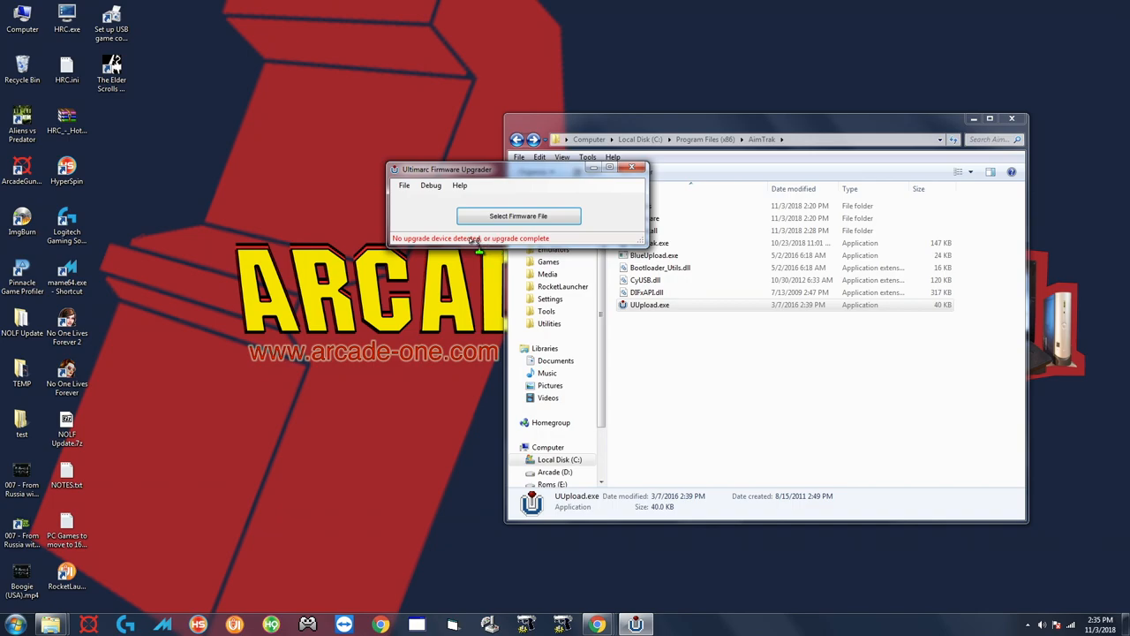
{"action": "mouse_move", "coordinate": [525, 232]}
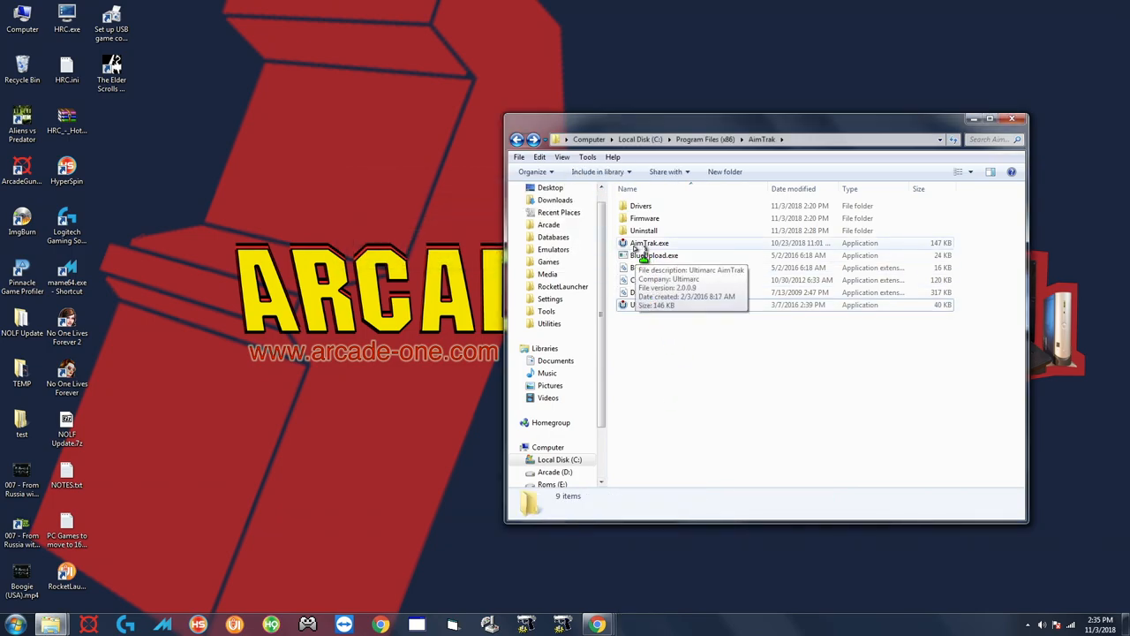
Close the upgrader and select AimTrak.exe in the AimTrak folder again
{"action": "left_click", "coordinate": [649, 242]}
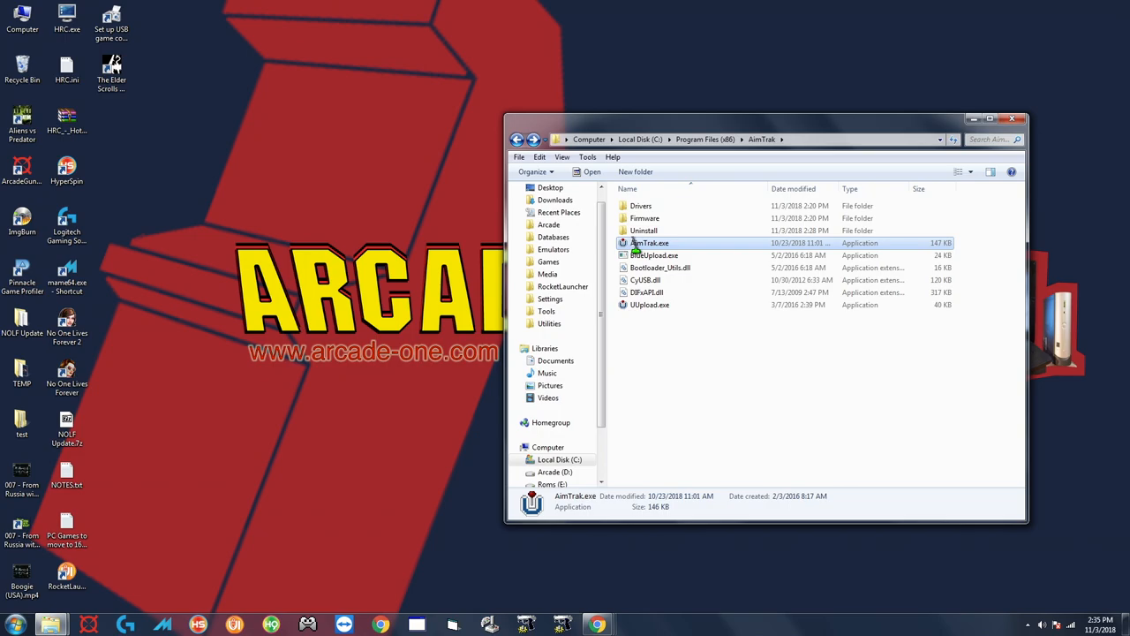
Relaunch AimTrak.exe and check that Device 1 now shows firmware 9.19
{"action": "double_click", "coordinate": [650, 243]}
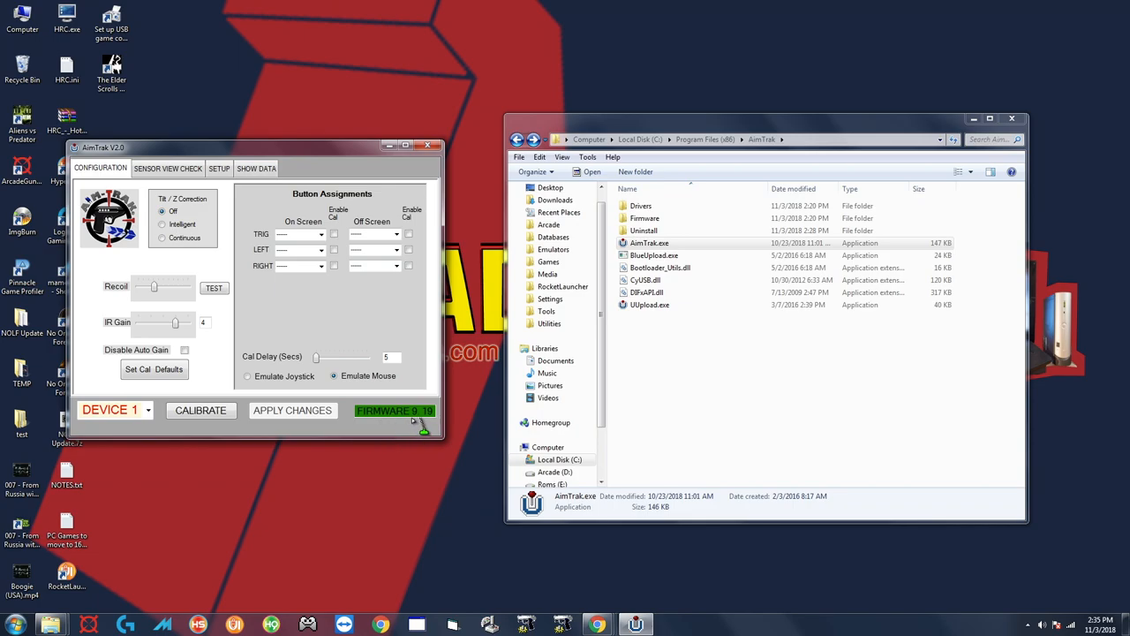
{"action": "mouse_move", "coordinate": [361, 210]}
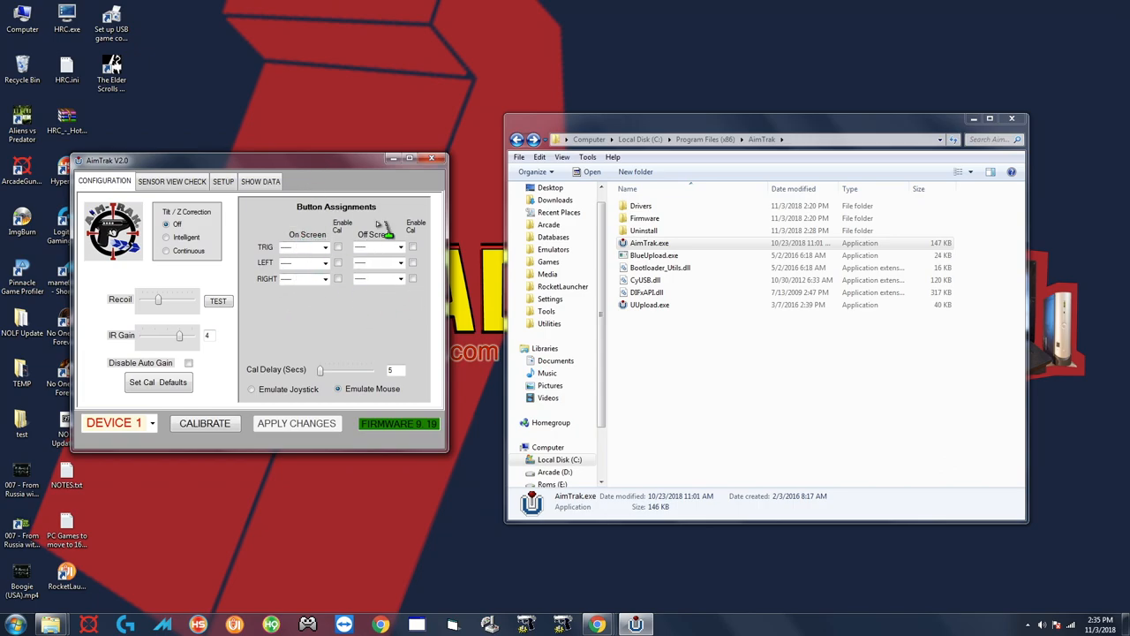
{"action": "mouse_move", "coordinate": [393, 334]}
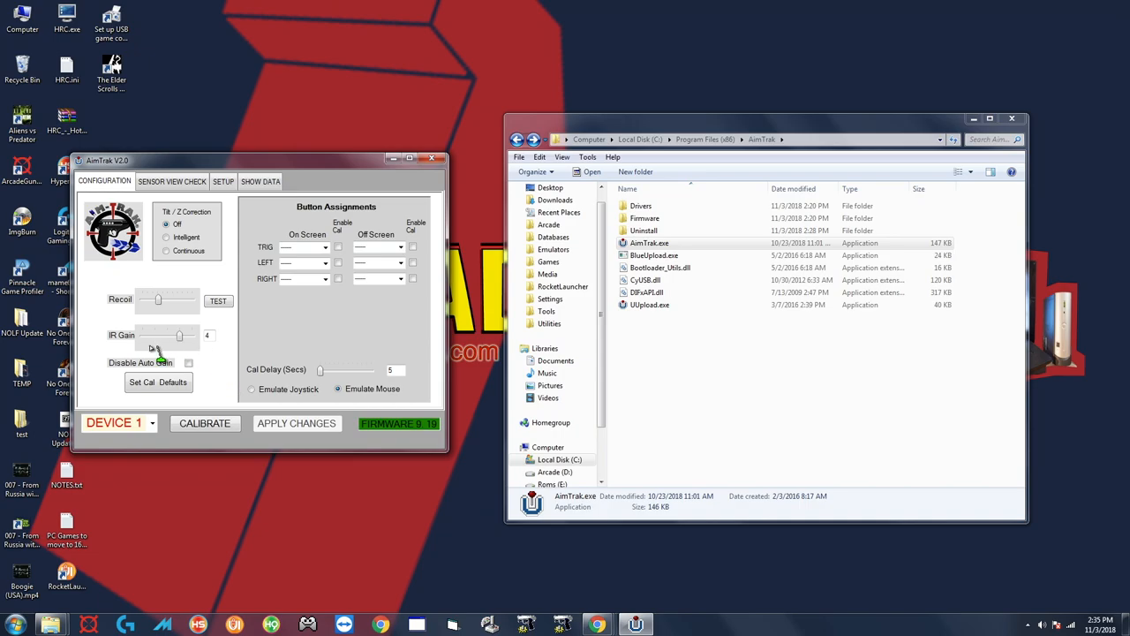
Review the Device ID list and Setup page, then set TRIG On Screen to GP Button 2
{"action": "left_click", "coordinate": [119, 423]}
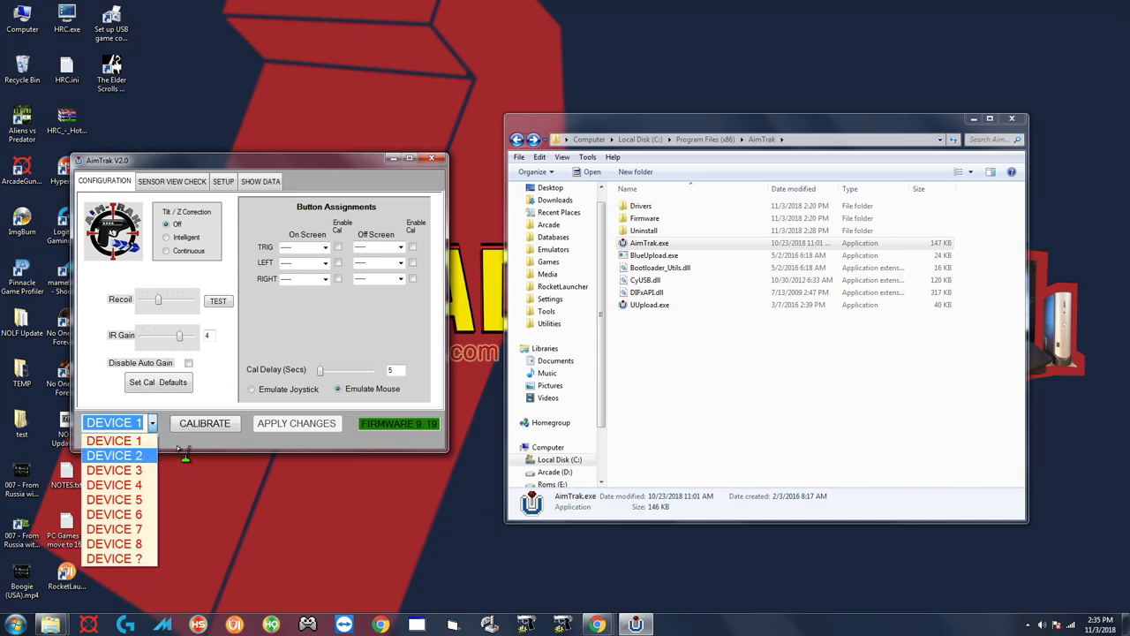
{"action": "left_click", "coordinate": [223, 181]}
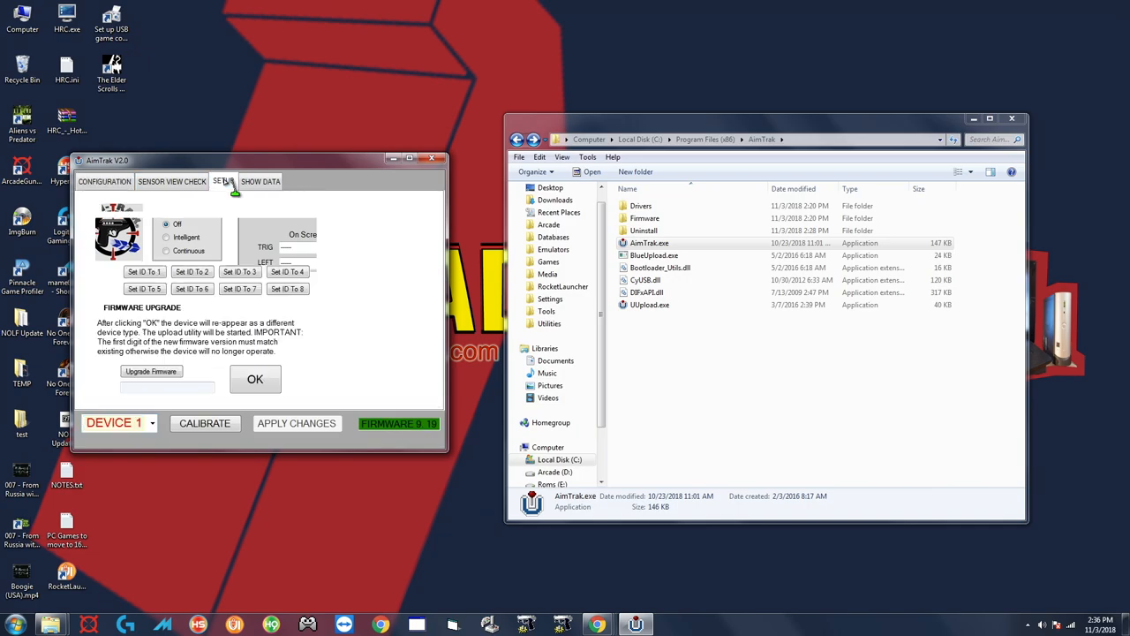
{"action": "left_click", "coordinate": [224, 181]}
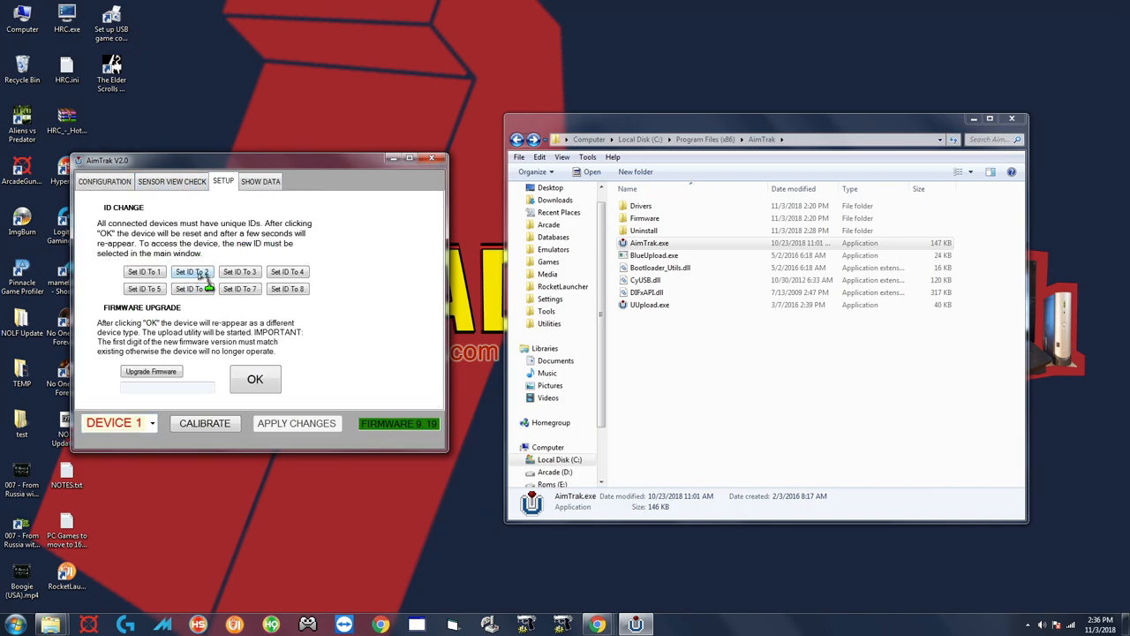
{"action": "left_click", "coordinate": [104, 181]}
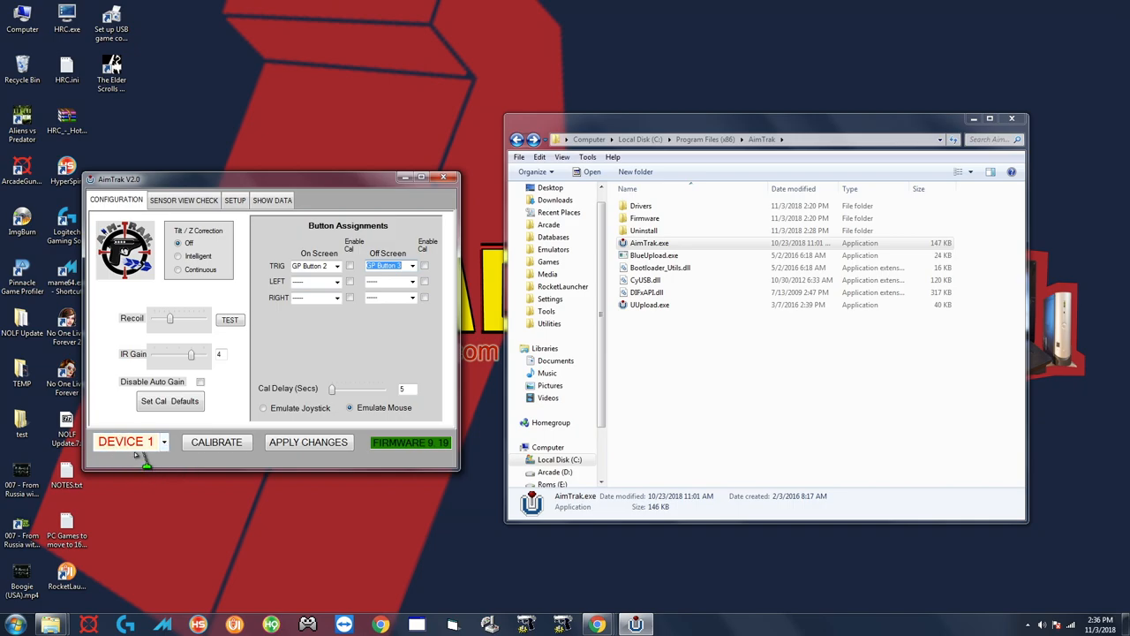
{"action": "mouse_move", "coordinate": [278, 410]}
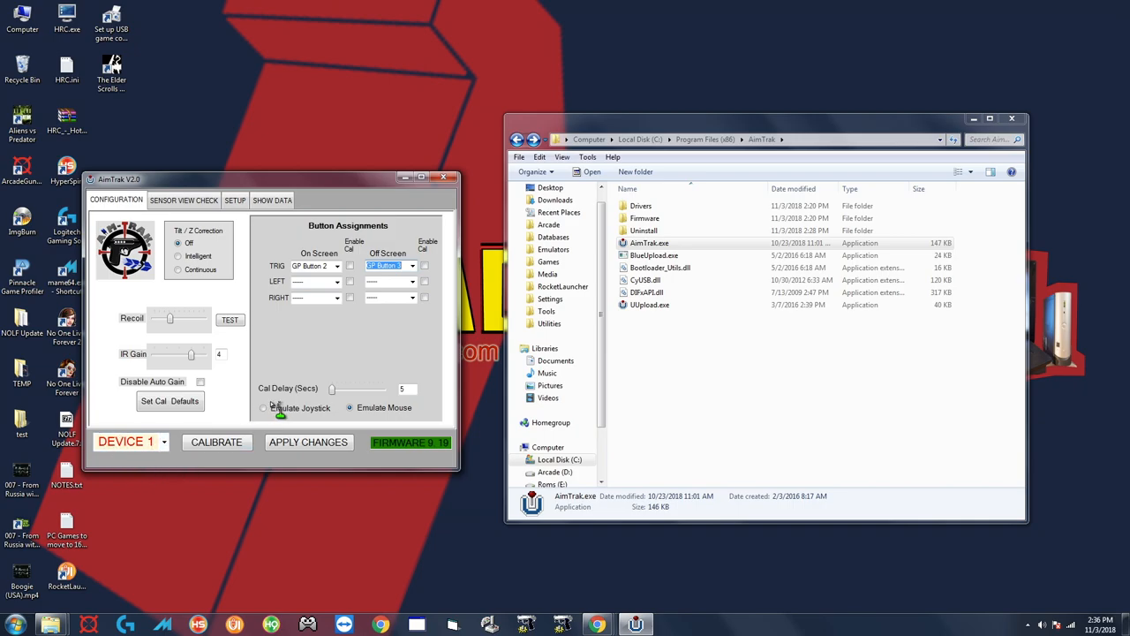